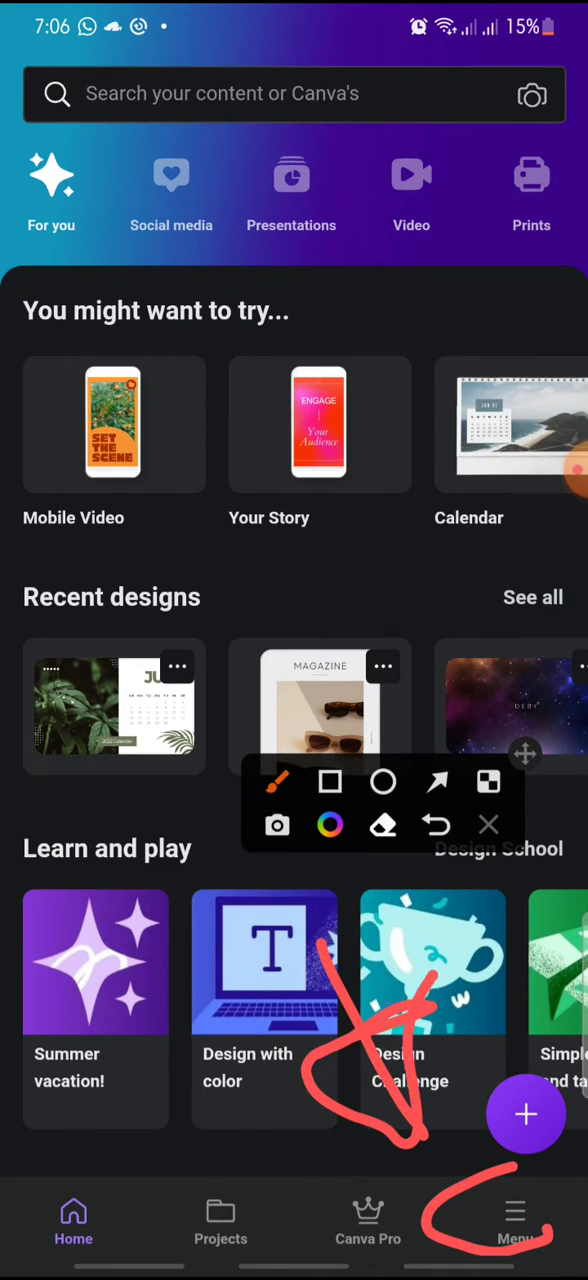
- Open Canva's main menu listing projects, trash, team, tools and settings
left_click(516, 1222)
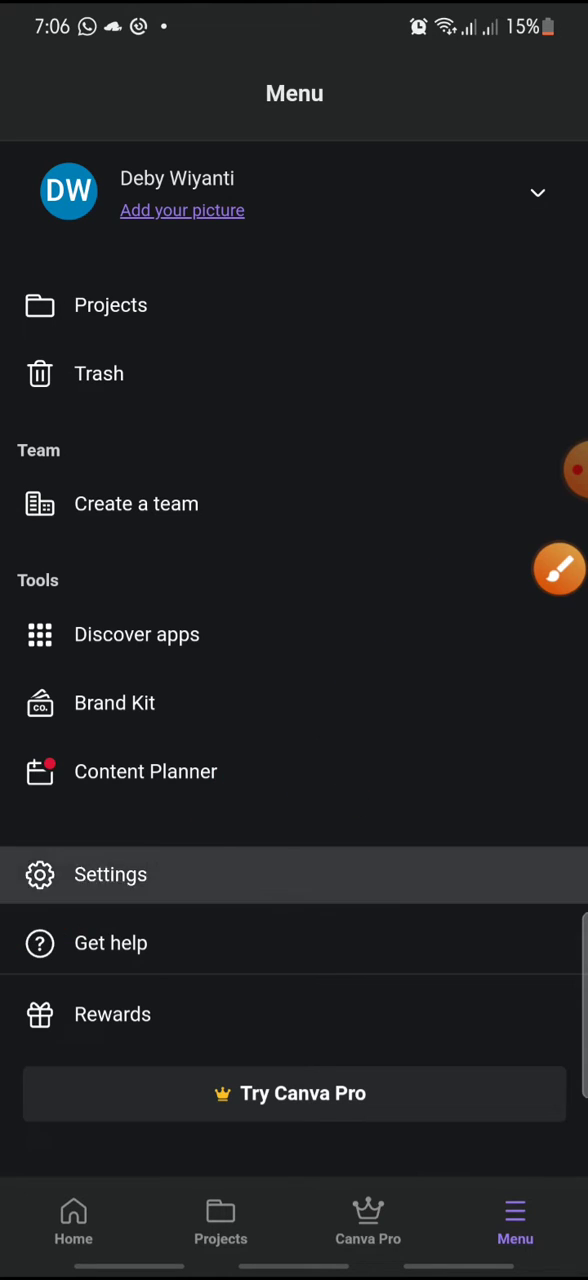
- Go through Settings to Your account, showing name, email and connected login services
left_click(110, 874)
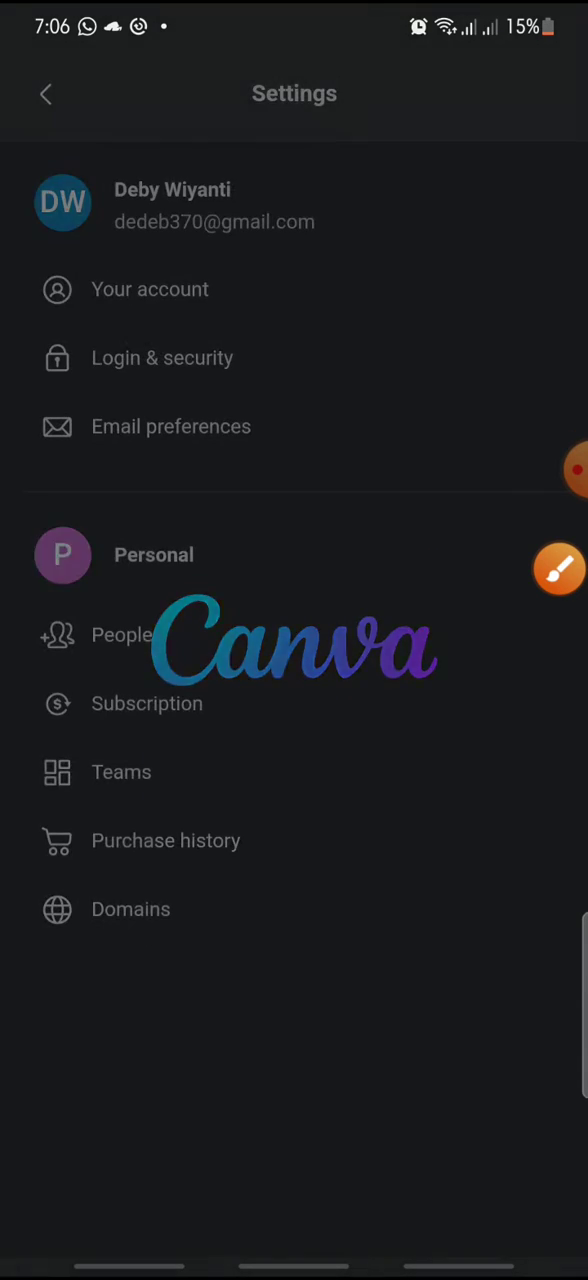
left_click(558, 568)
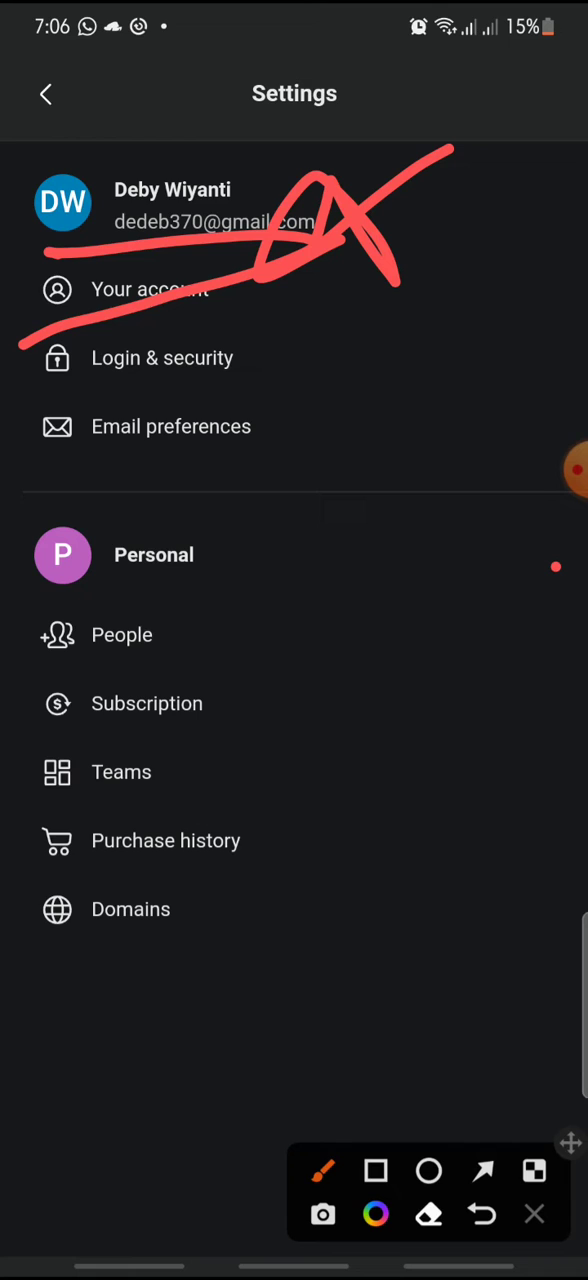
left_click(148, 288)
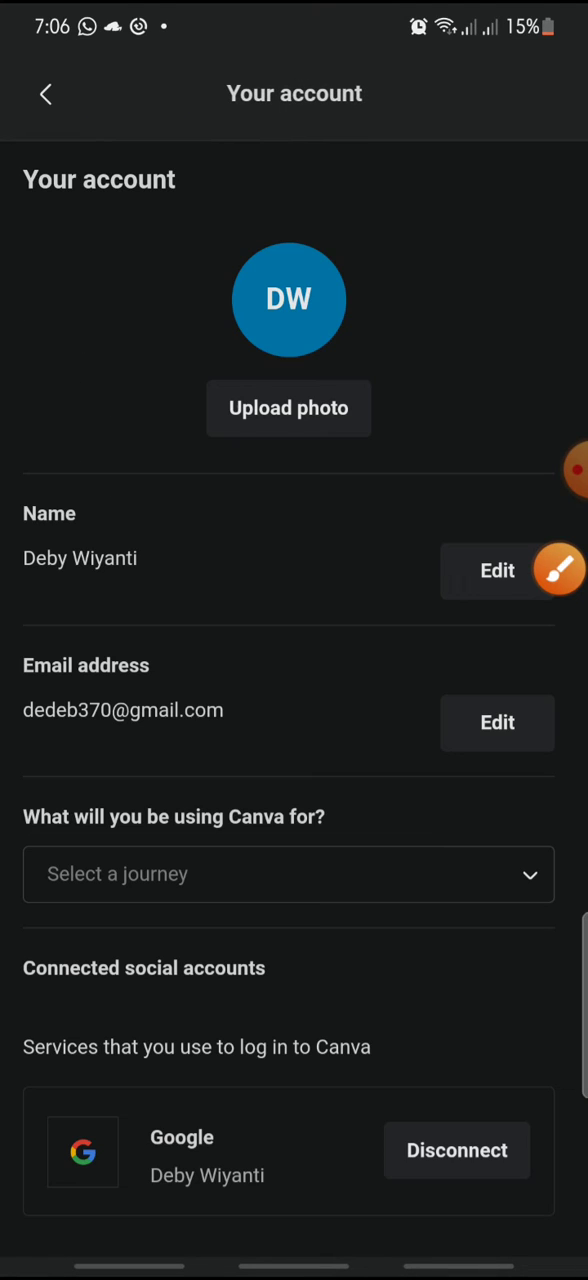
scroll("down", 3)
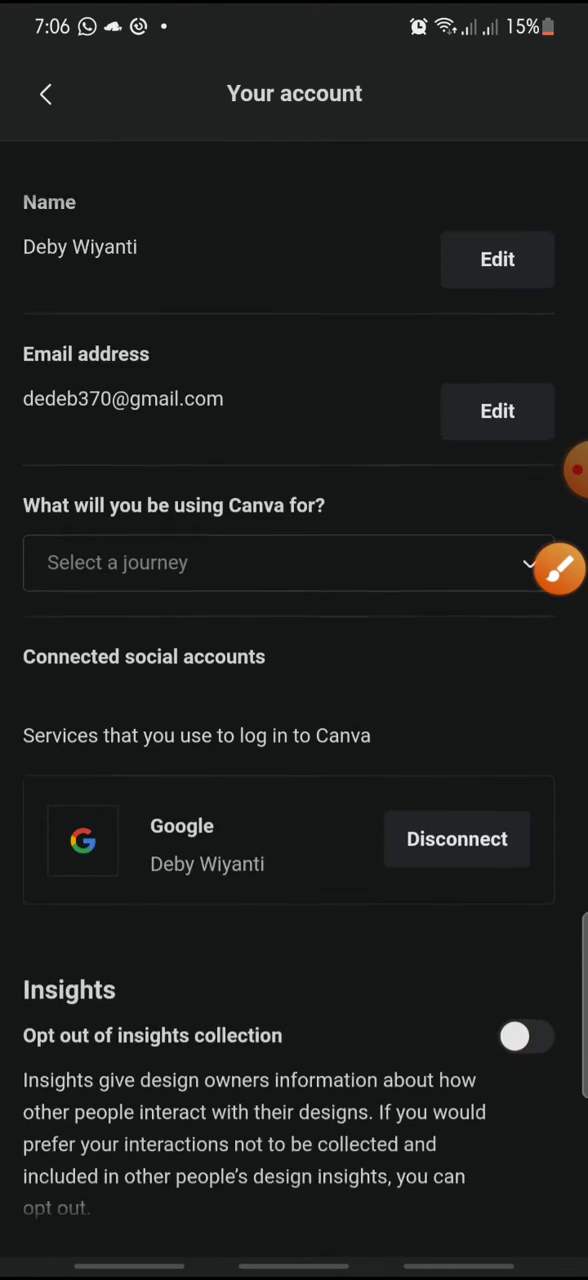
scroll("down", 3)
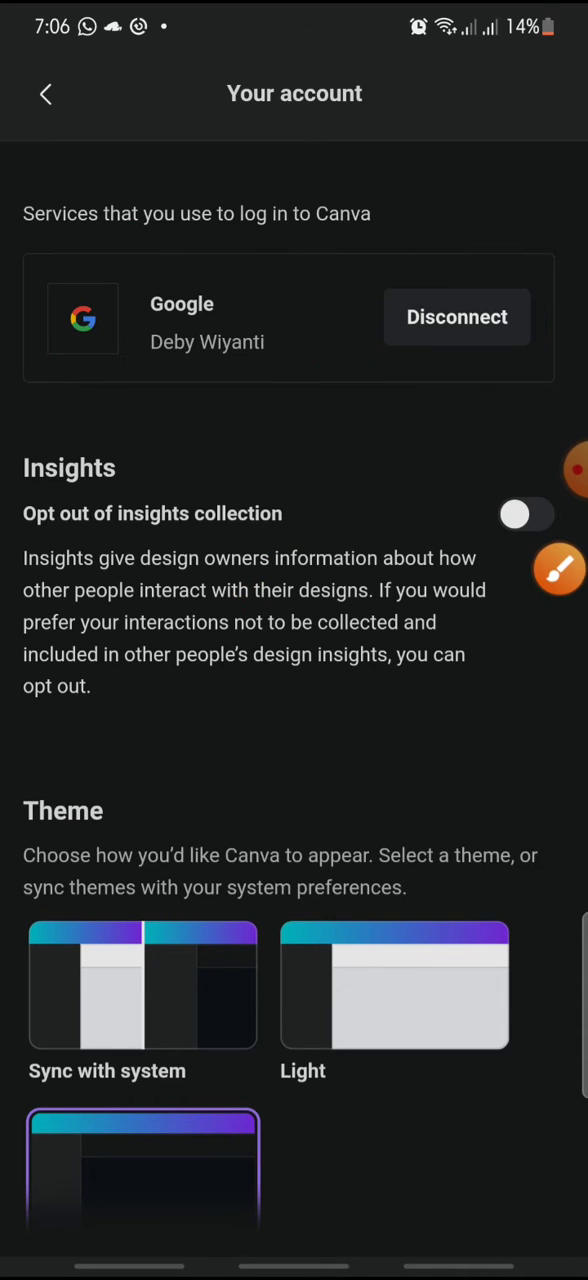
- Try disconnecting Google, see the email-and-password warning banner, then return to the home screen
left_click(456, 316)
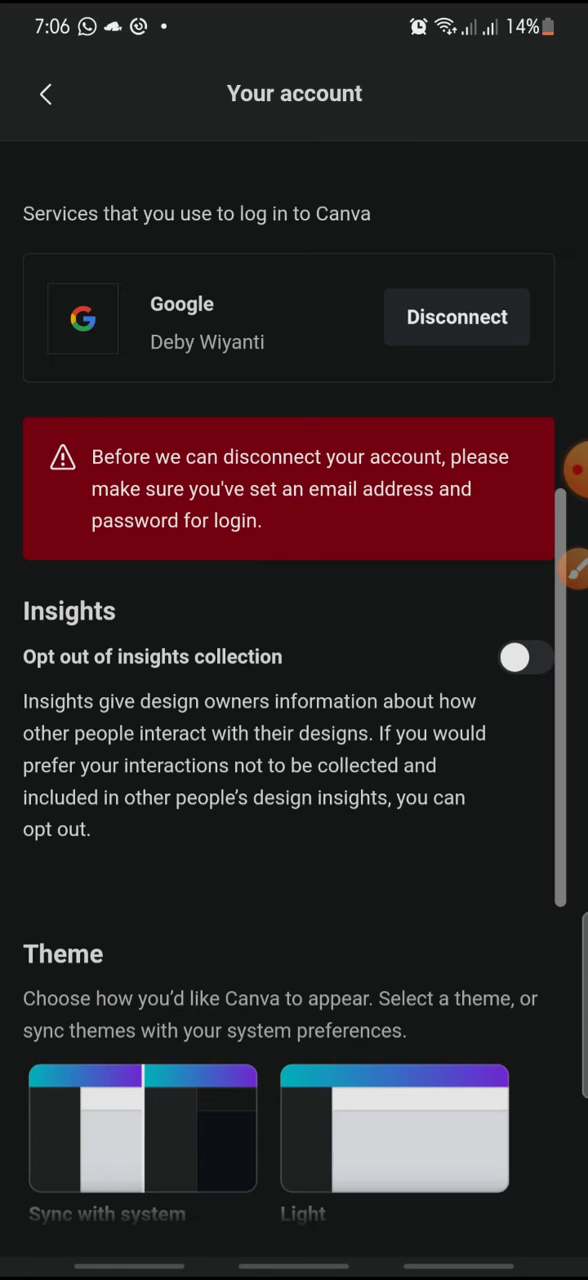
left_click(44, 92)
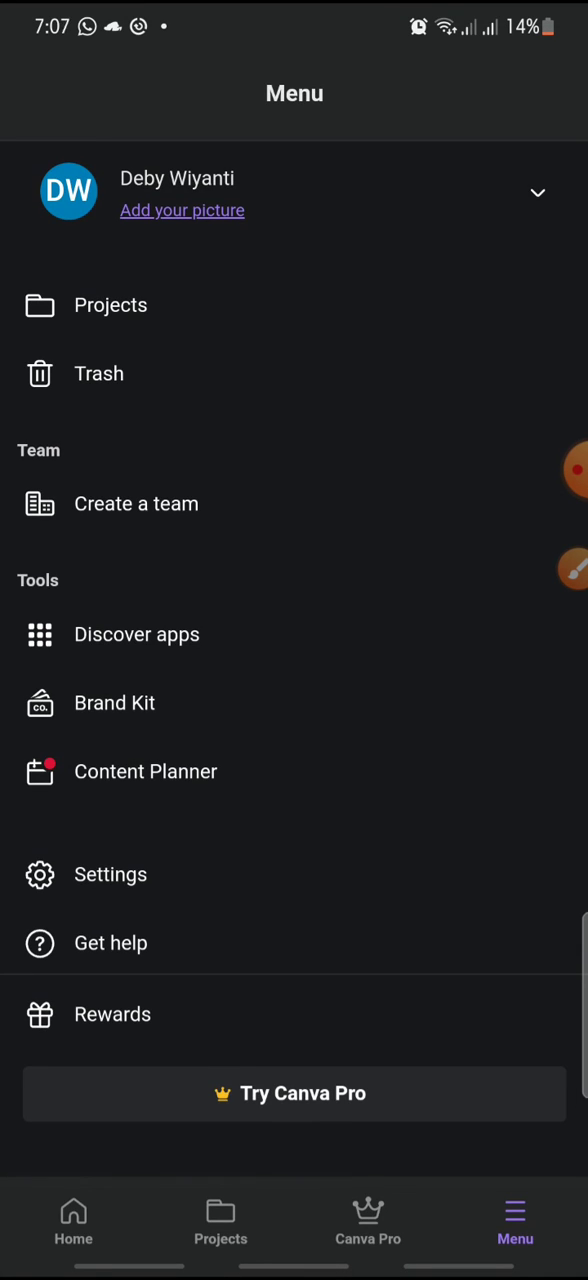
left_click(72, 1220)
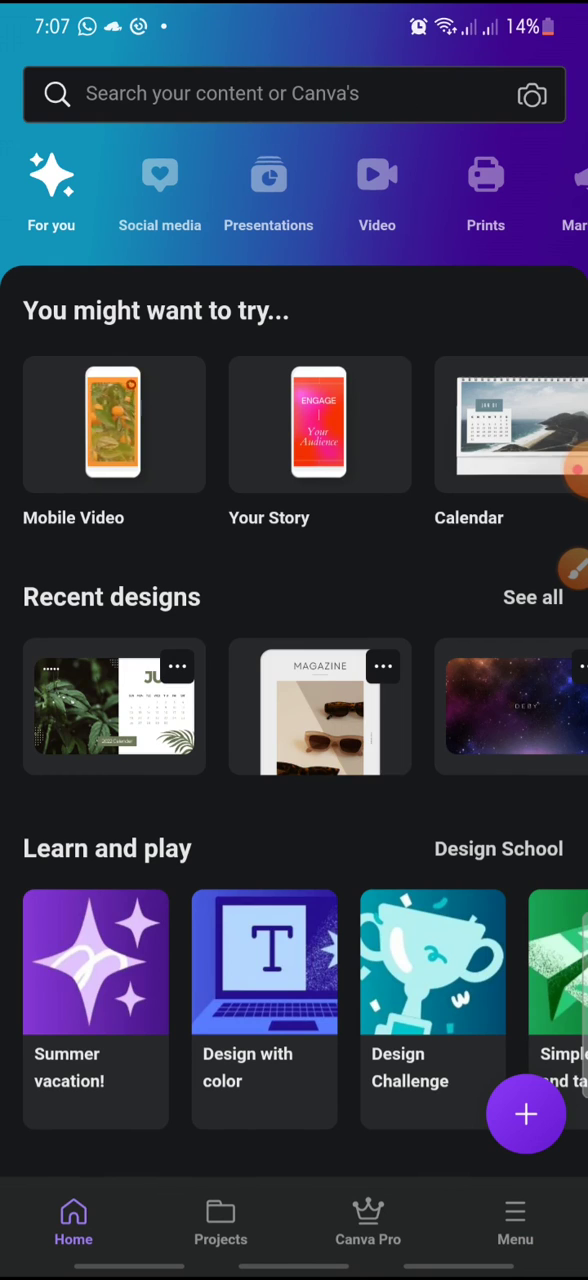